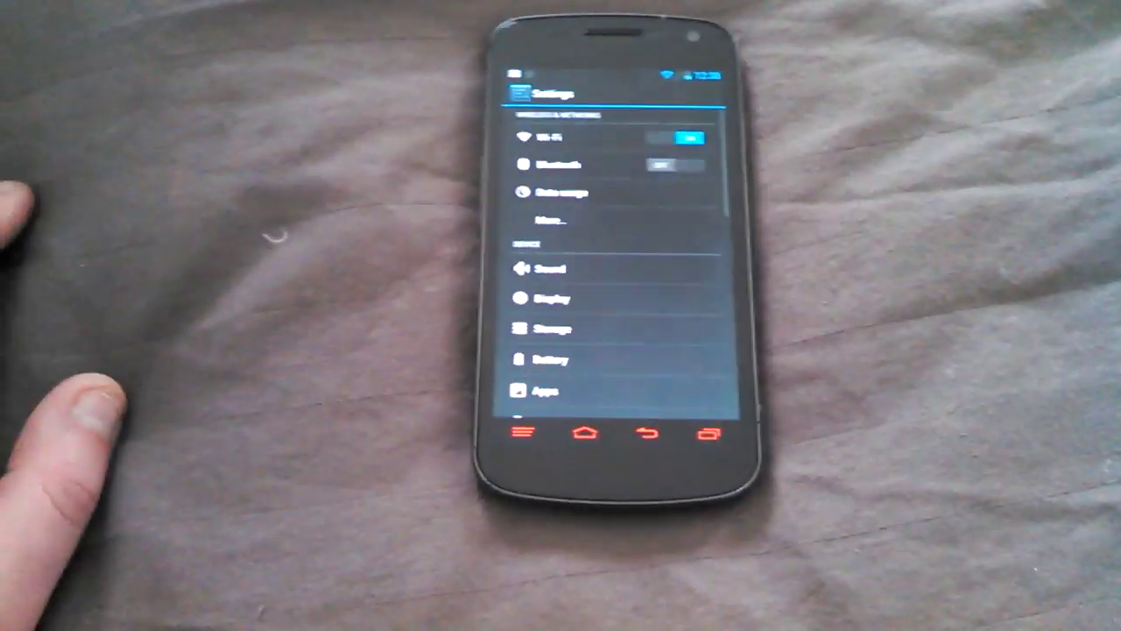
{"action": "scroll", "scroll_direction": "down", "scroll_amount": 3}
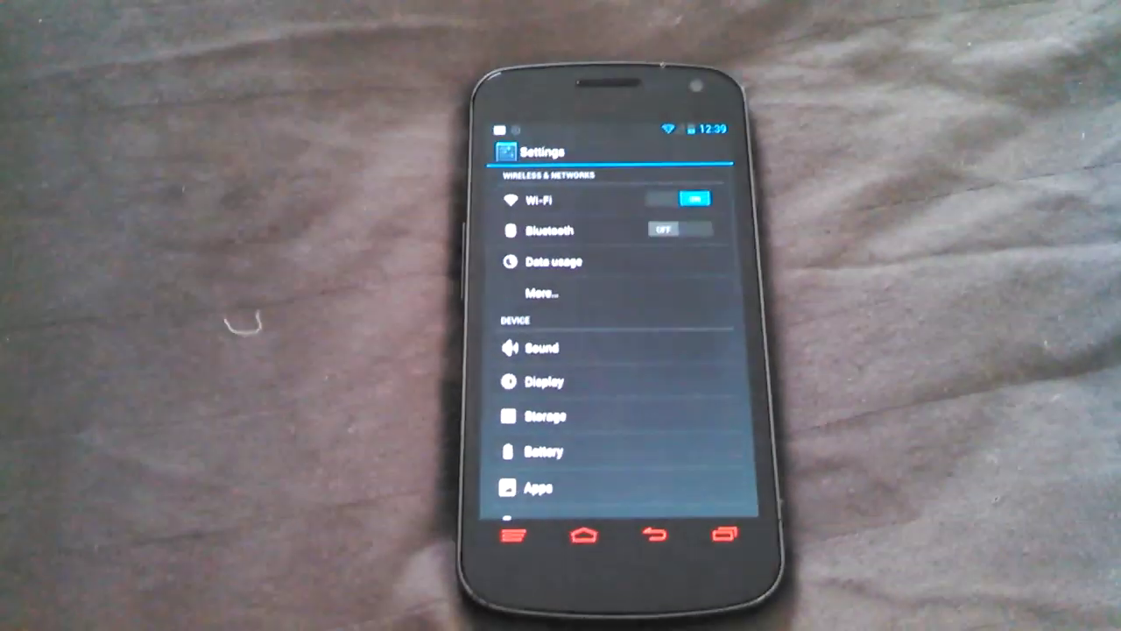
{"action": "scroll", "scroll_direction": "down", "scroll_amount": 3}
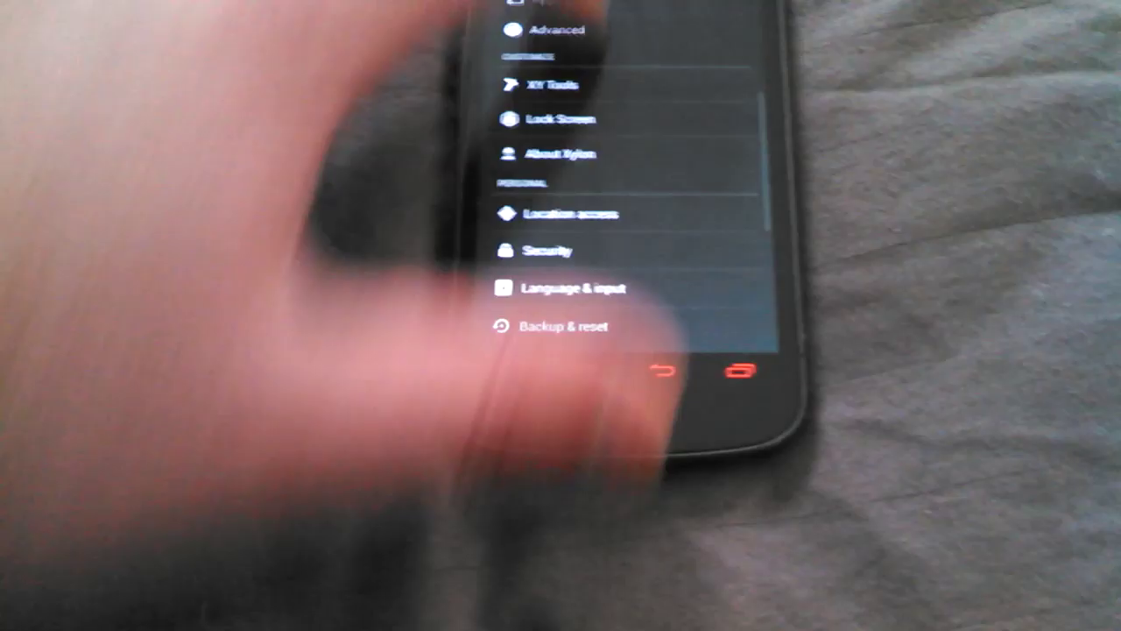